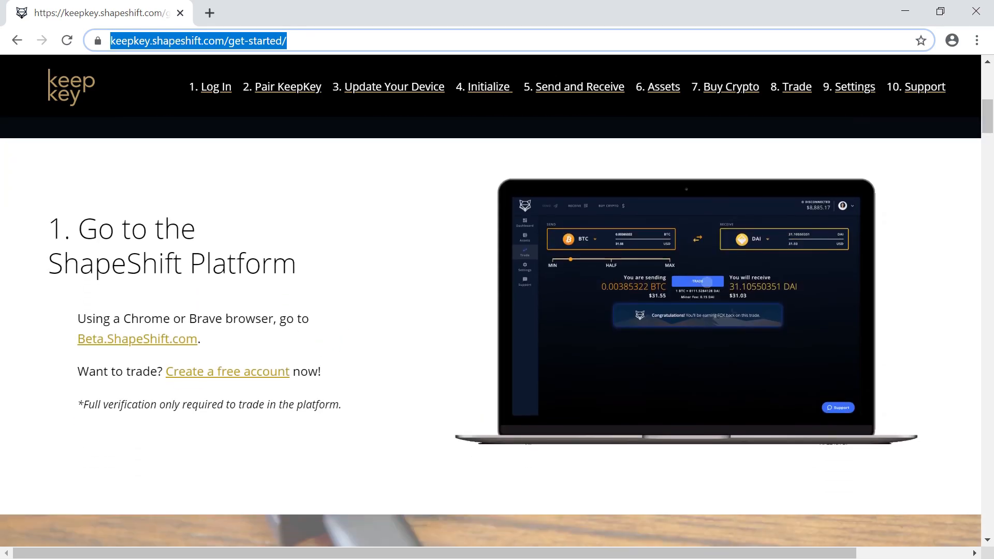
Start KeepKey pairing on Beta.ShapeShift.com, cancel the empty device list, and download the Windows updater
click(137, 339)
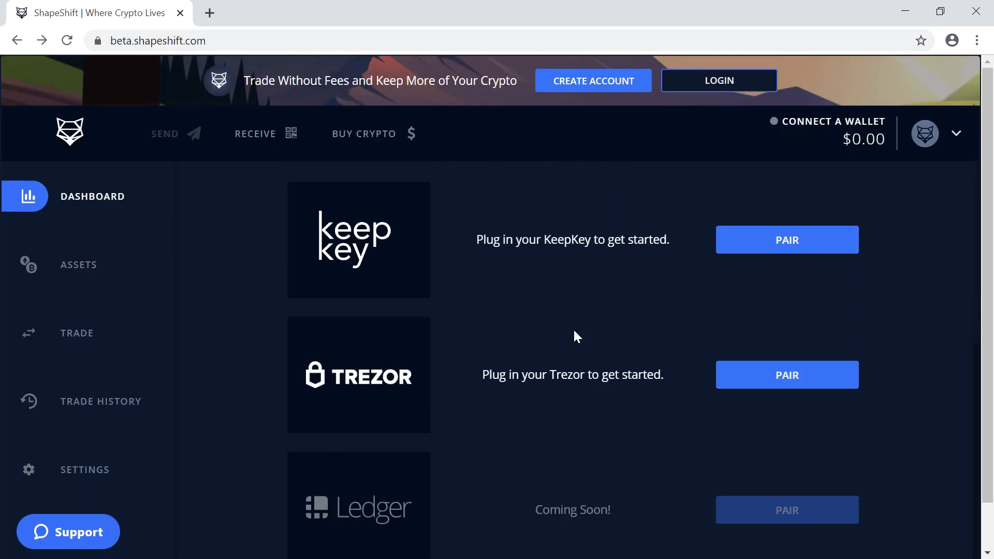
click(787, 240)
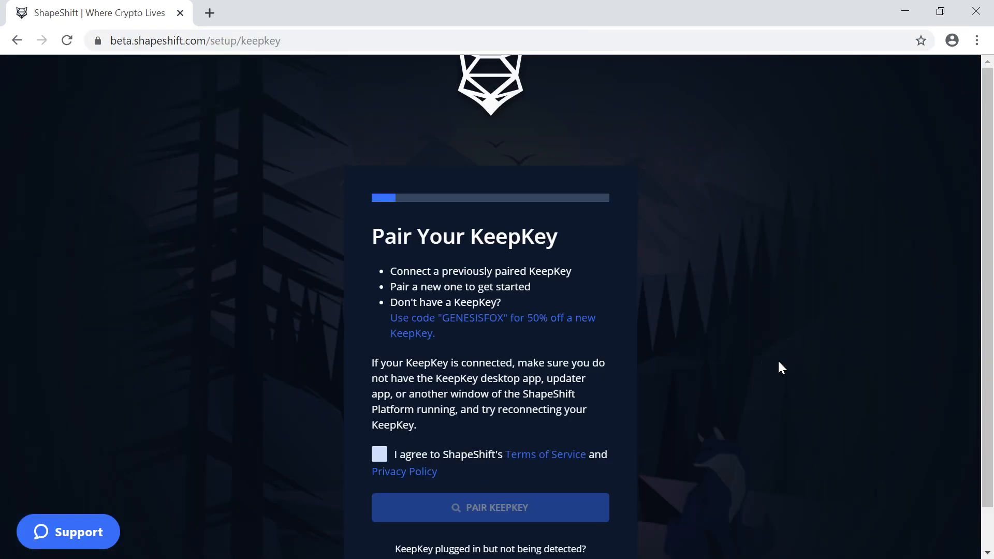
scroll(down, 3)
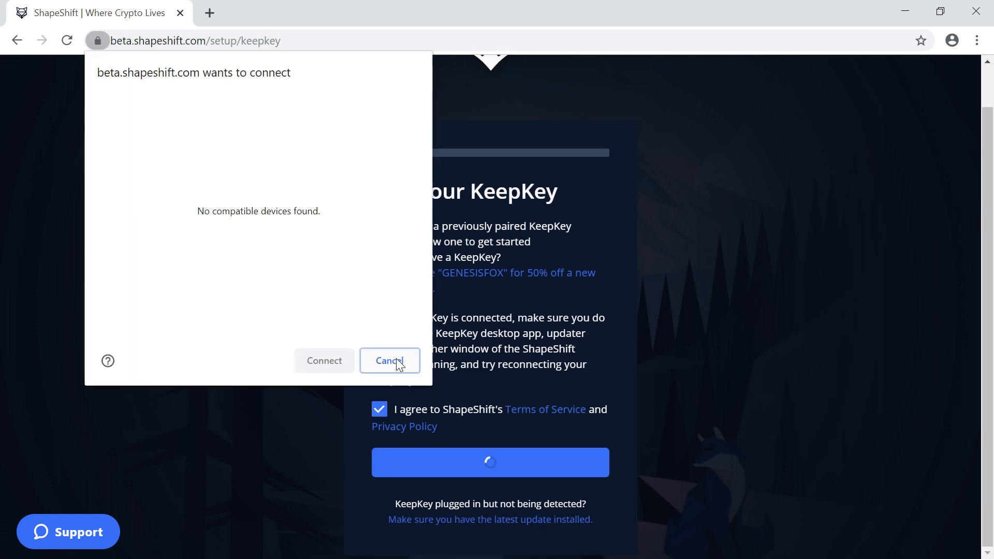
click(390, 360)
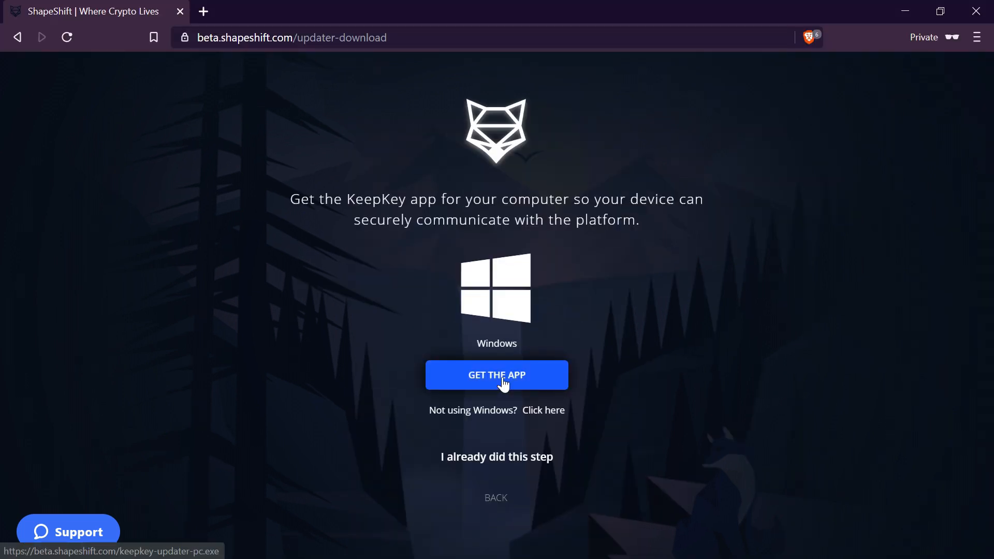
click(497, 375)
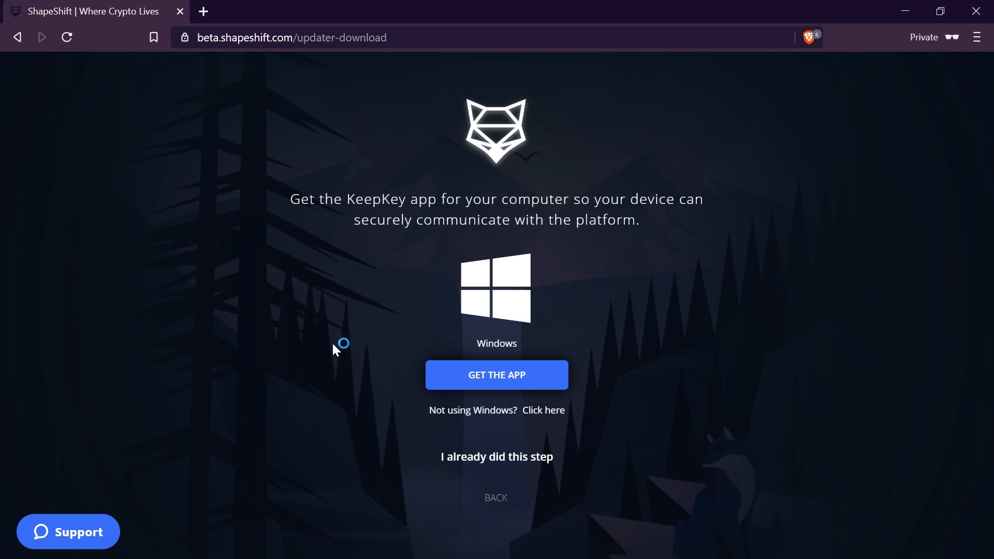
mouse_move(468, 319)
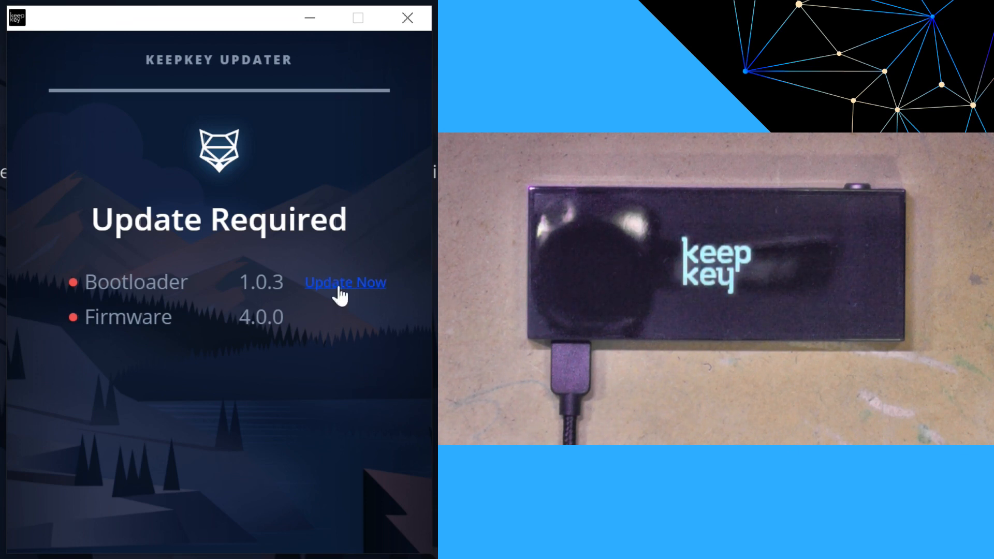
Begin the bootloader update to 1.1.0, marking this KeepKey as new
click(346, 282)
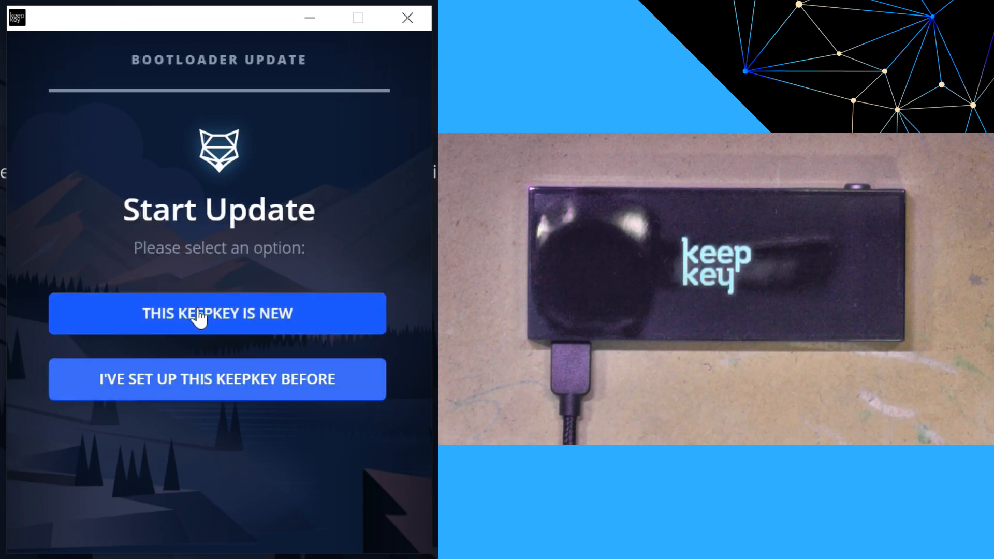
click(217, 314)
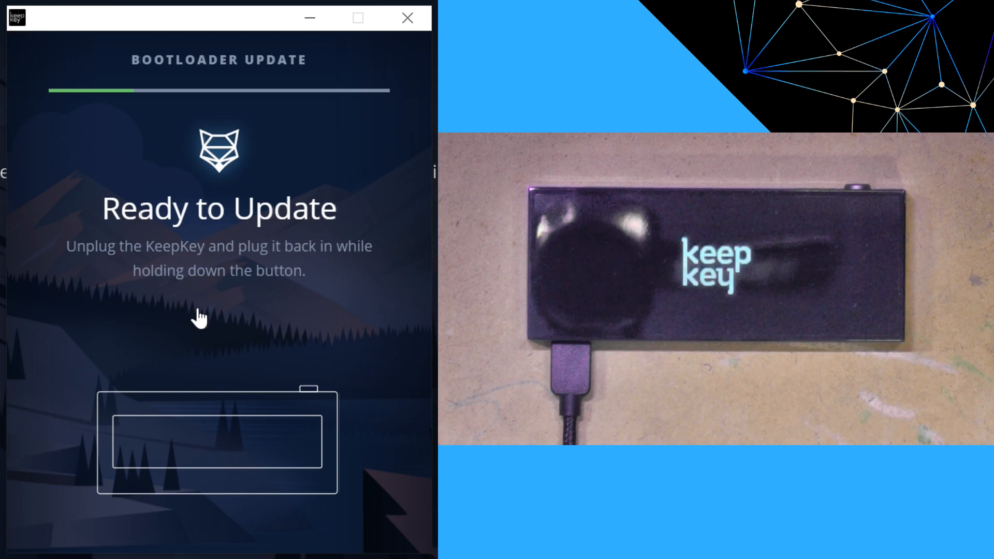
mouse_move(58, 351)
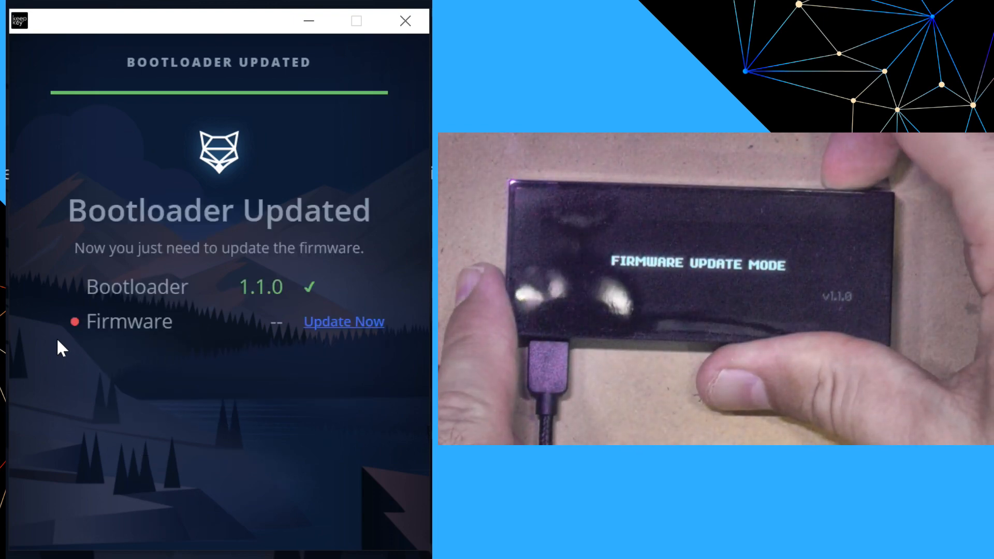
Run the firmware update from the Updater's Firmware row
click(344, 321)
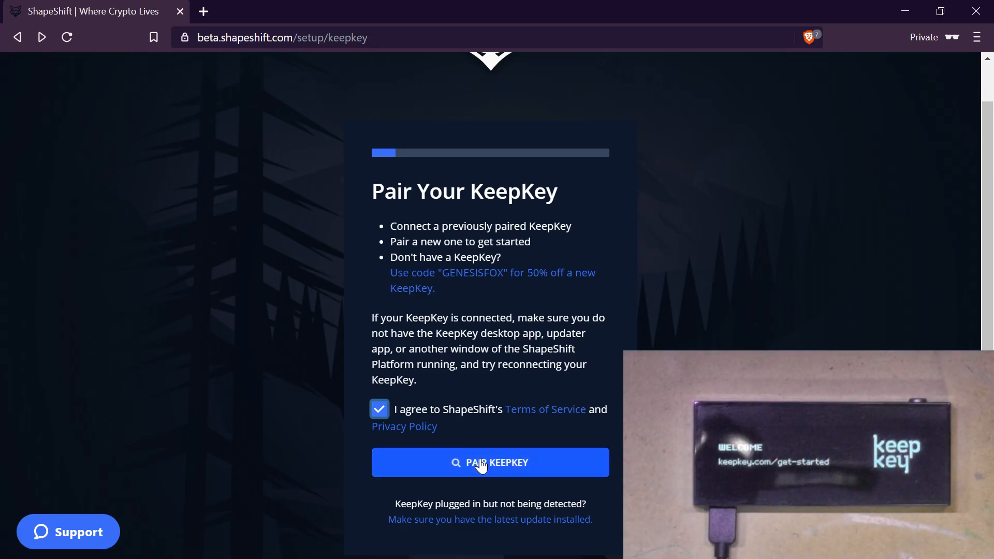
Pair and connect the detected KeepKey, then bring up the KeepKey Desktop Client store page
click(490, 462)
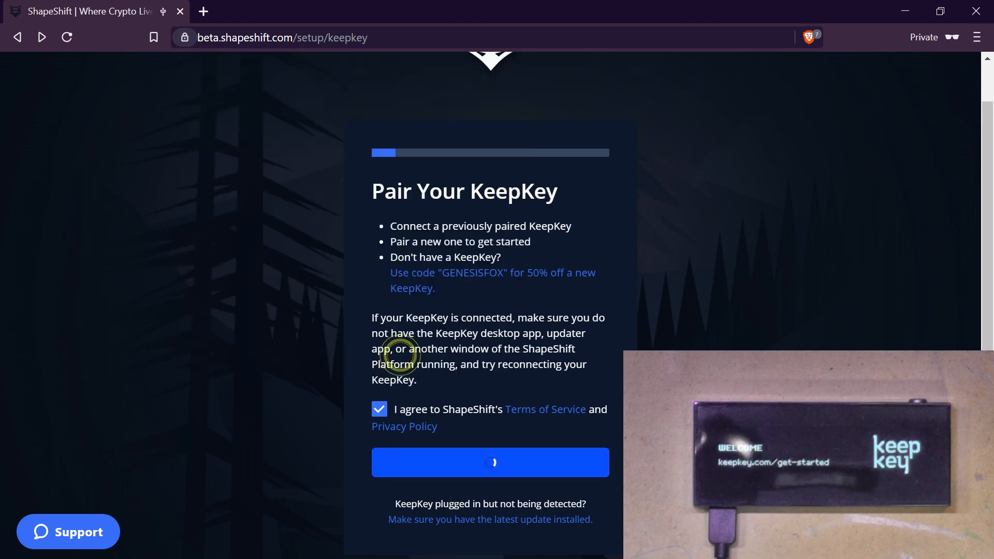
click(491, 462)
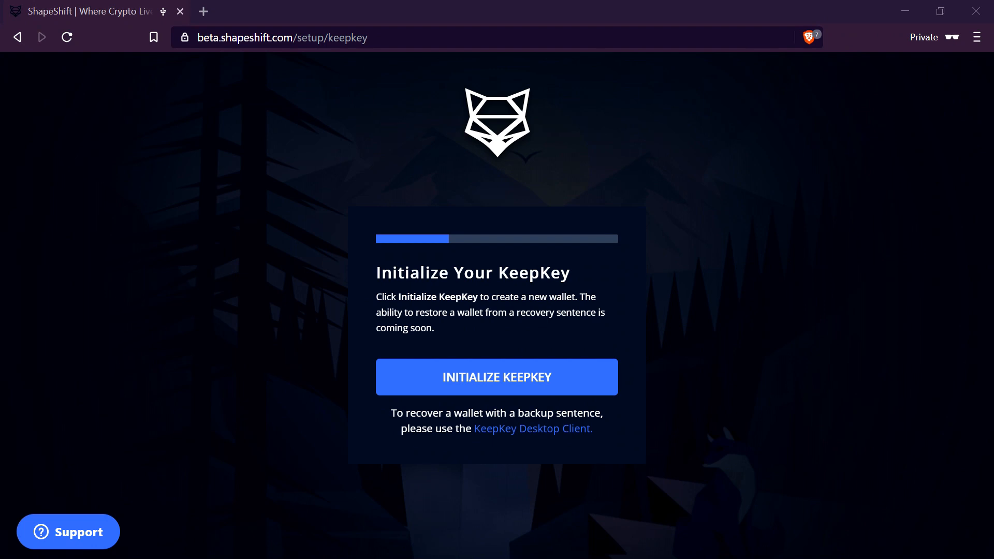
mouse_move(569, 455)
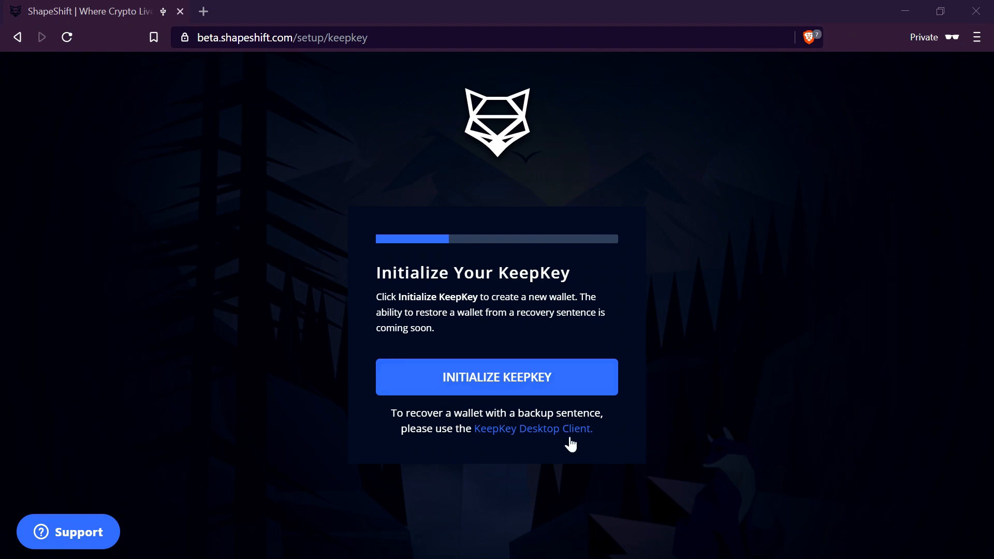
mouse_move(533, 444)
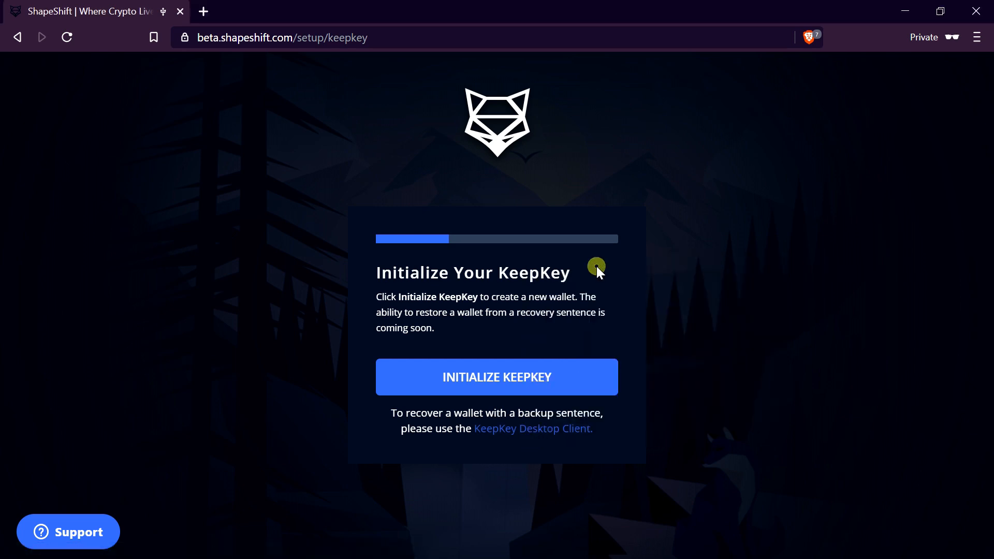
click(533, 428)
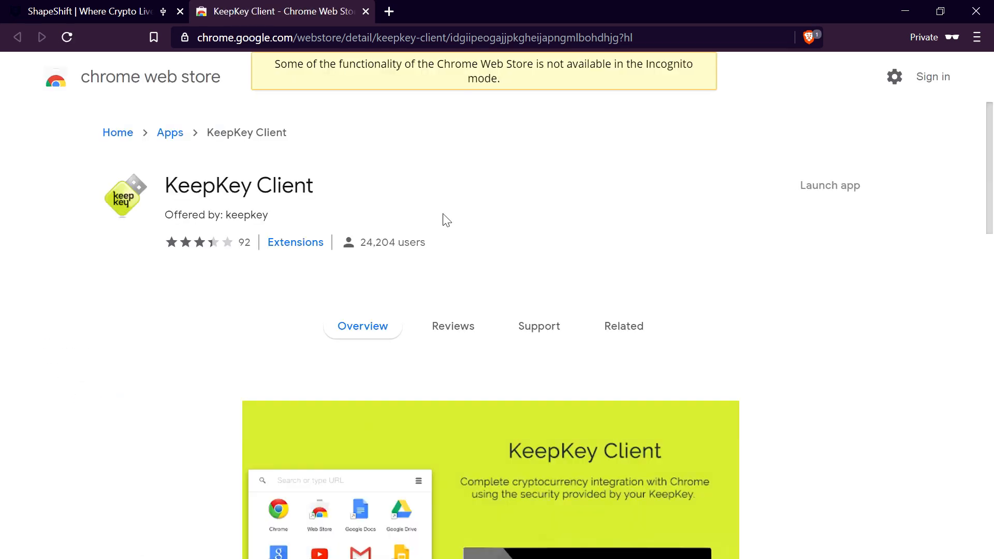
mouse_move(368, 209)
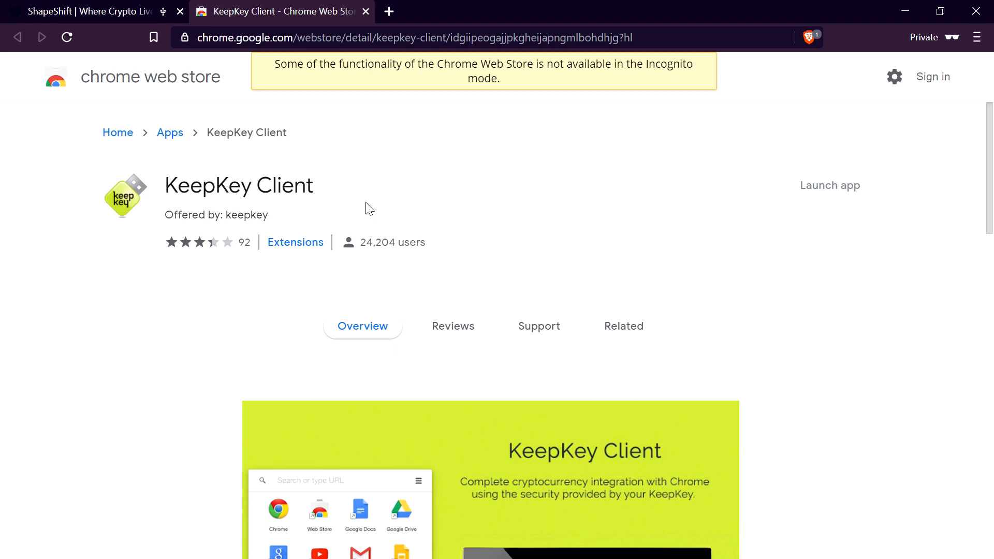
mouse_move(359, 212)
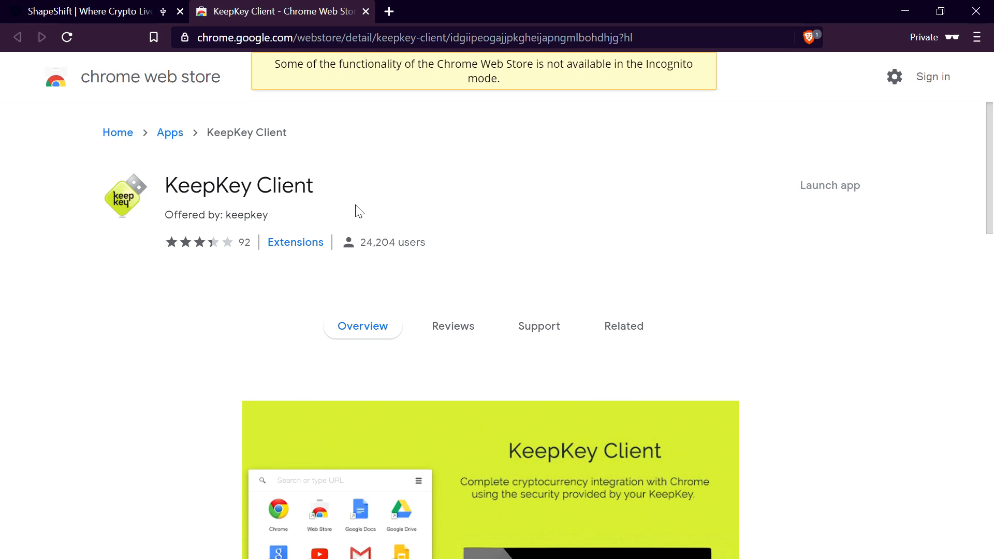
mouse_move(91, 13)
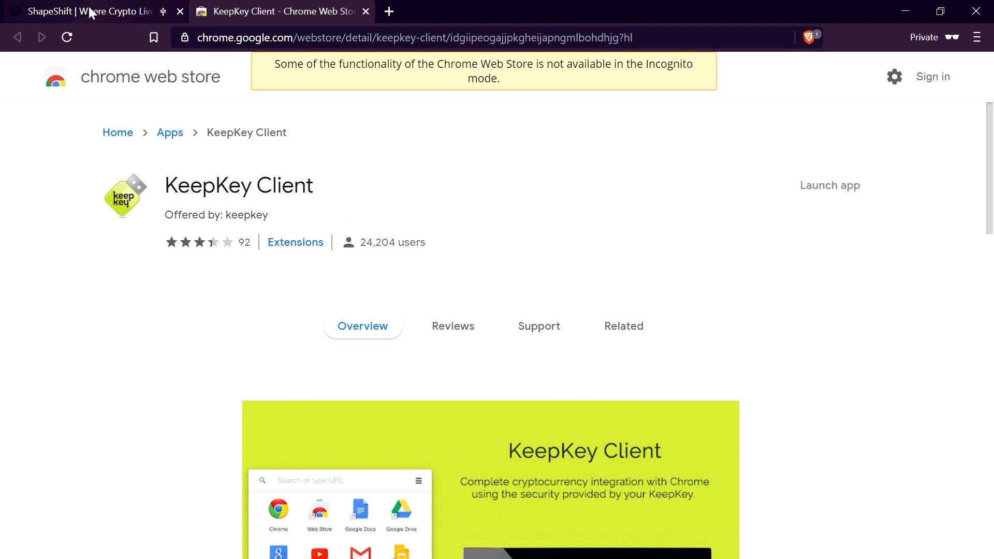
Return from the KeepKey Client listing to the ShapeShift setup tab
click(77, 11)
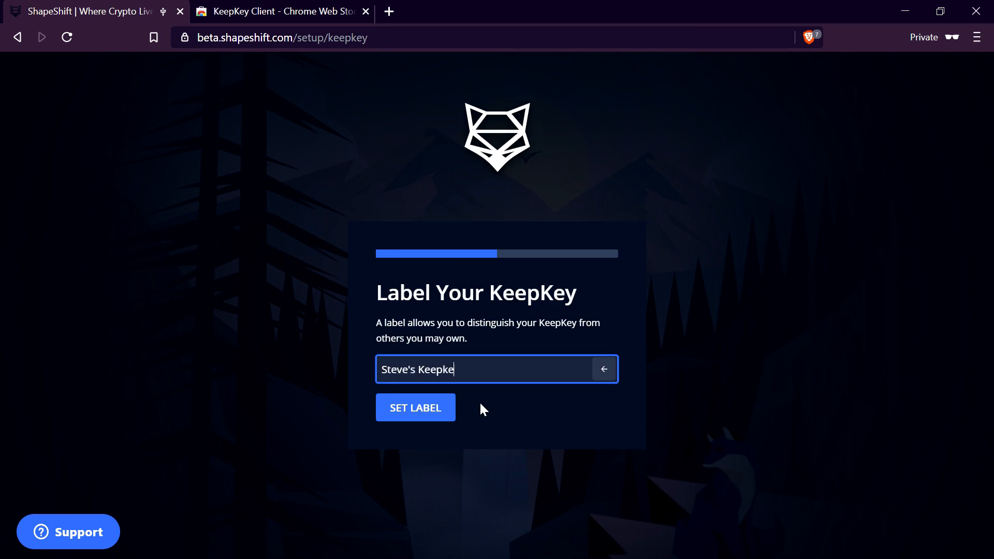
Set the device label to "Steve's Keepkey"
click(415, 408)
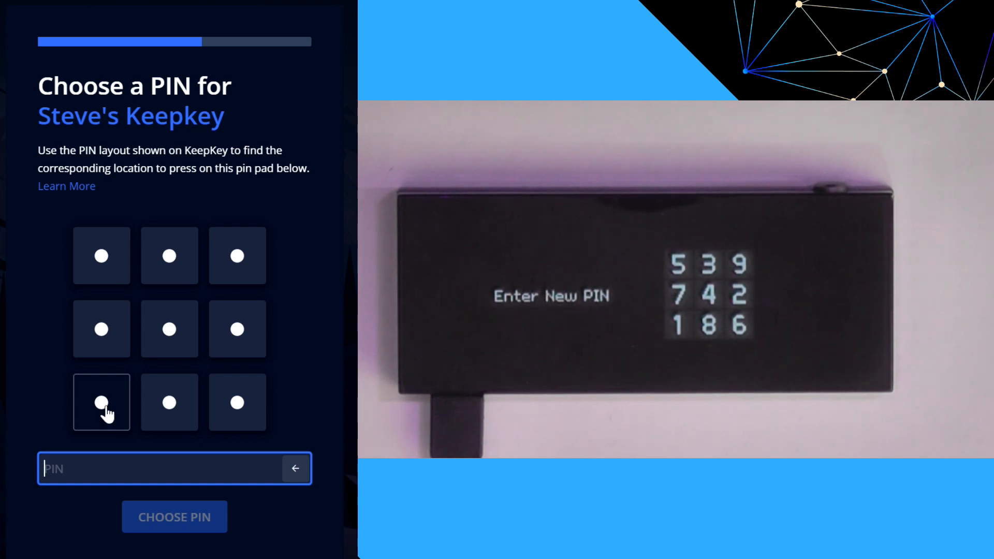
Enter the new PIN on the scrambled pad, then re-enter and confirm it
click(237, 329)
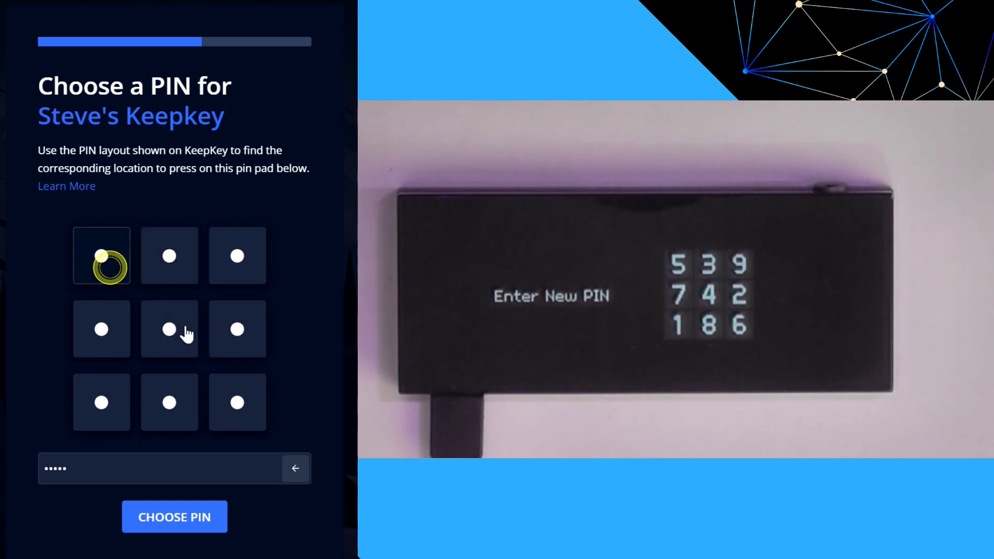
click(102, 329)
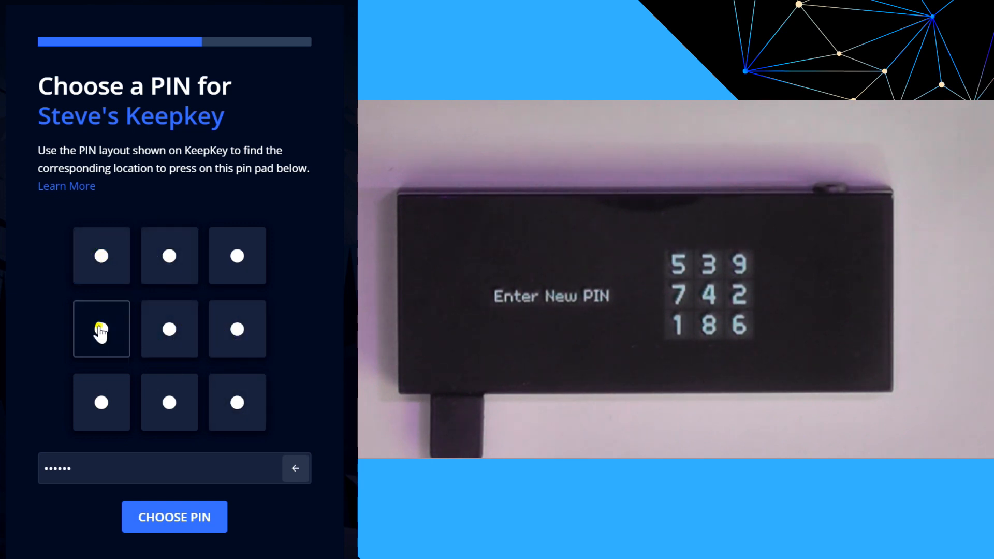
click(170, 402)
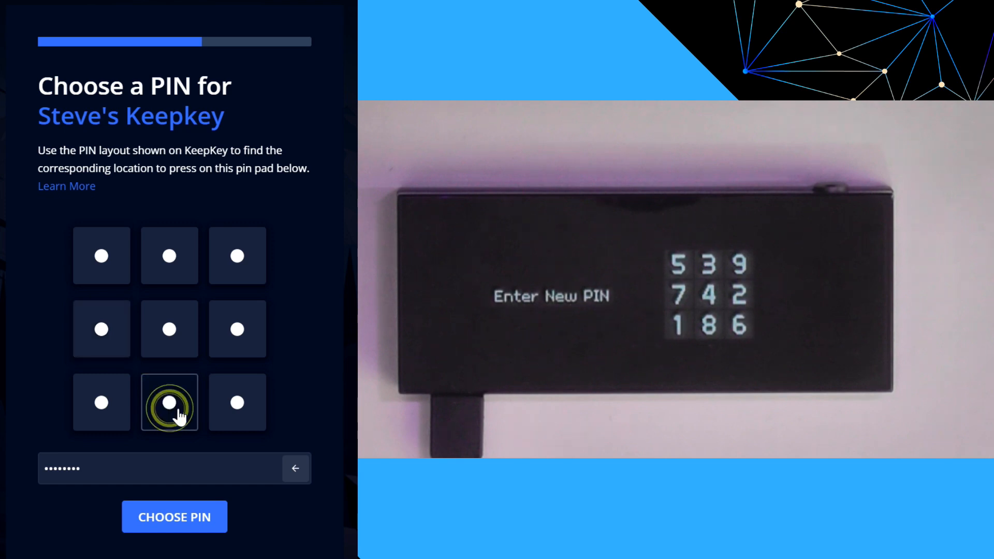
click(174, 517)
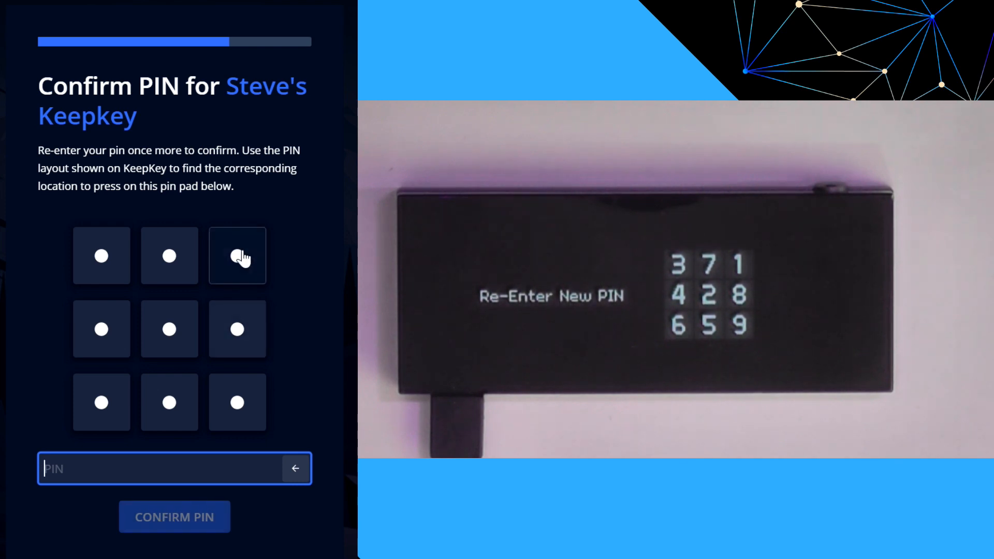
click(102, 256)
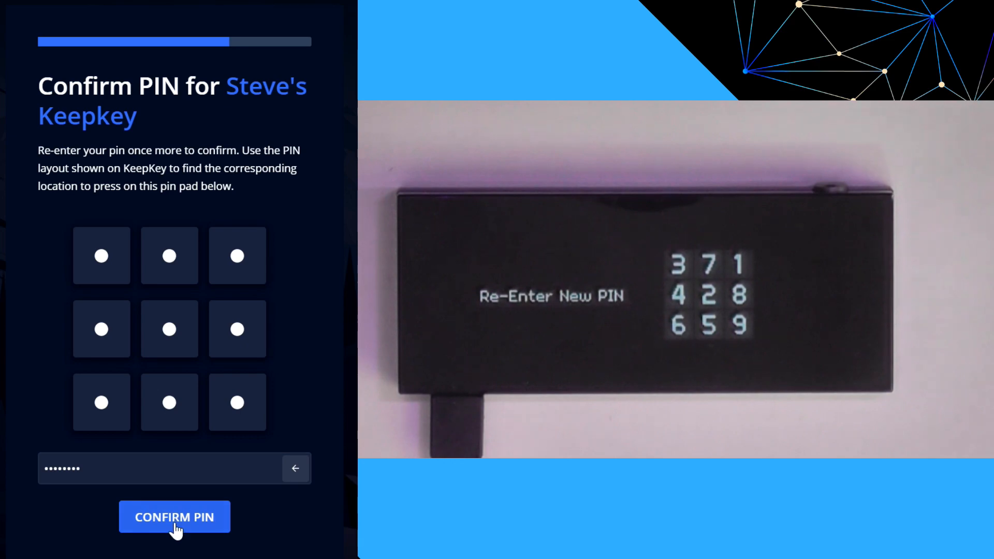
click(174, 516)
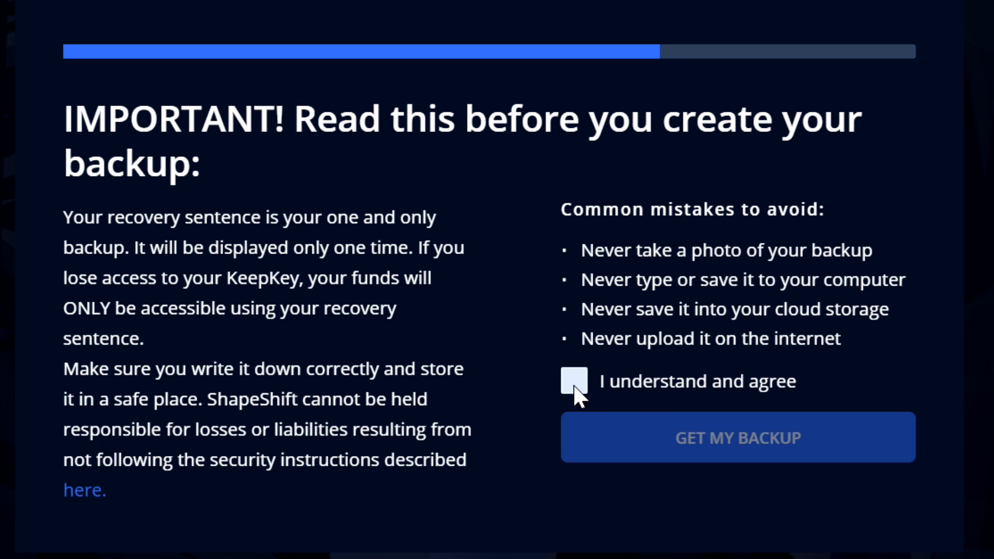
mouse_move(579, 392)
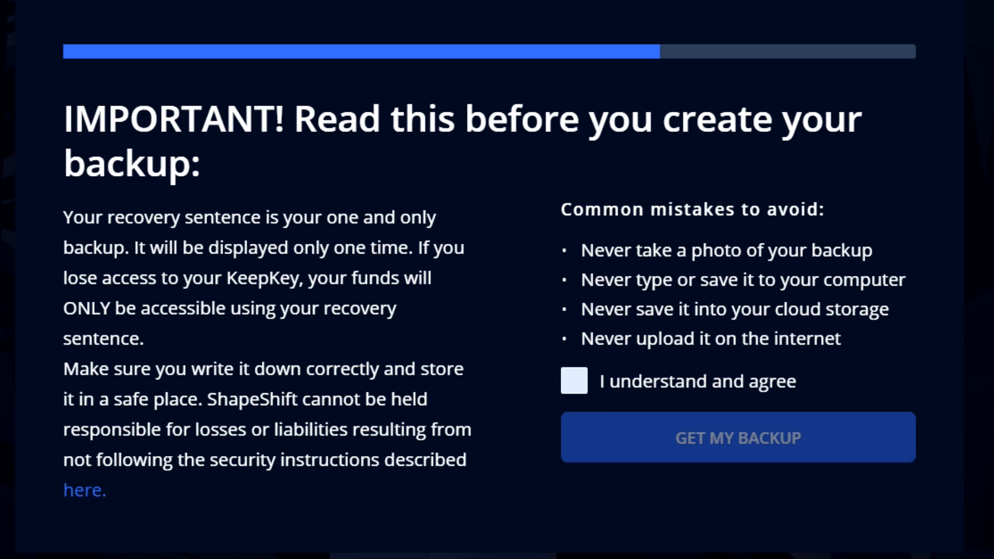
Highlight the recovery sentence warning, agree to it, and request the backup
drag(64, 217, 125, 247)
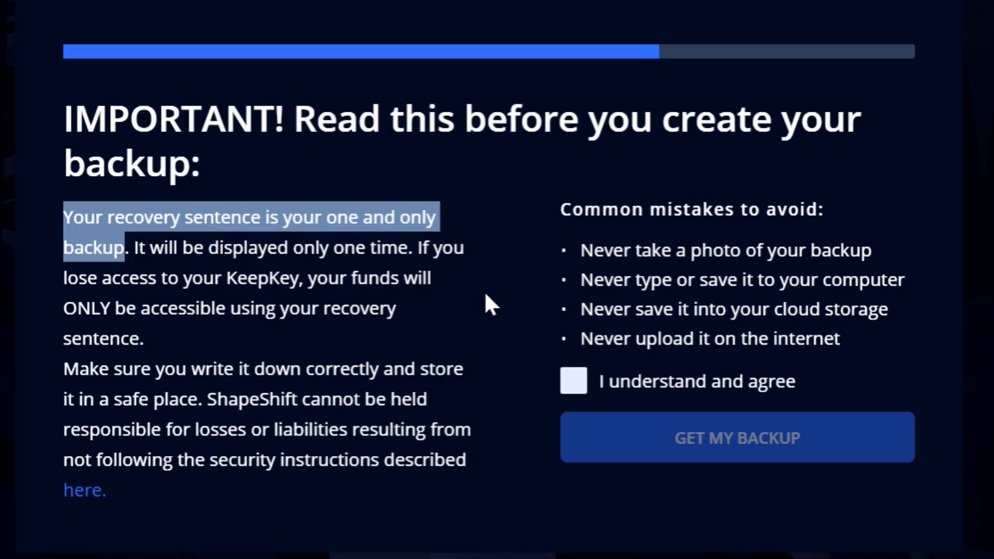
mouse_move(878, 248)
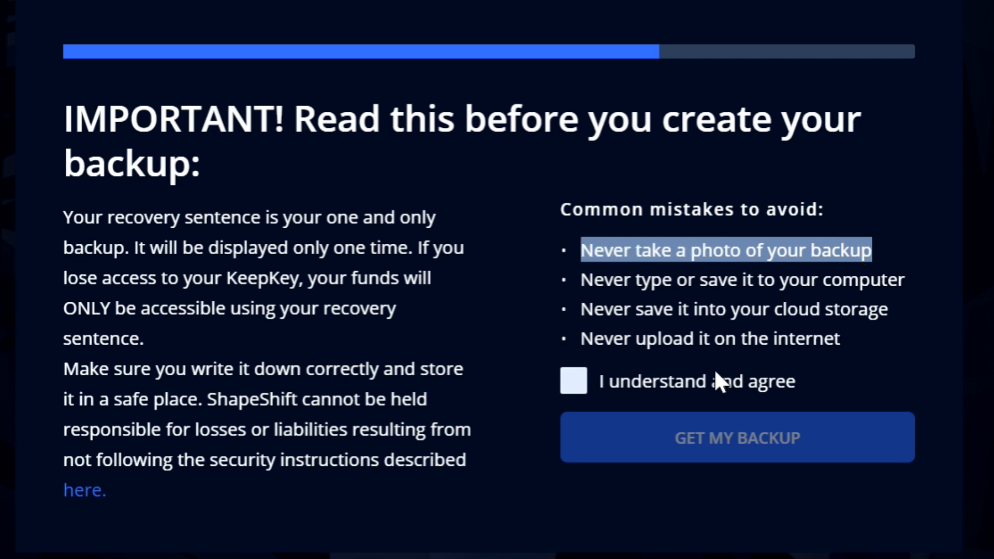
mouse_move(915, 298)
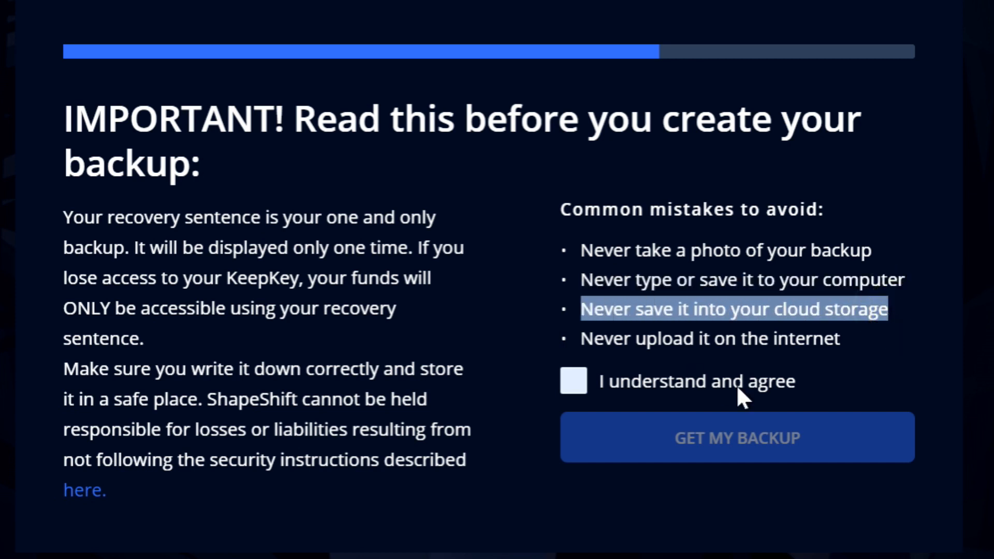
mouse_move(847, 337)
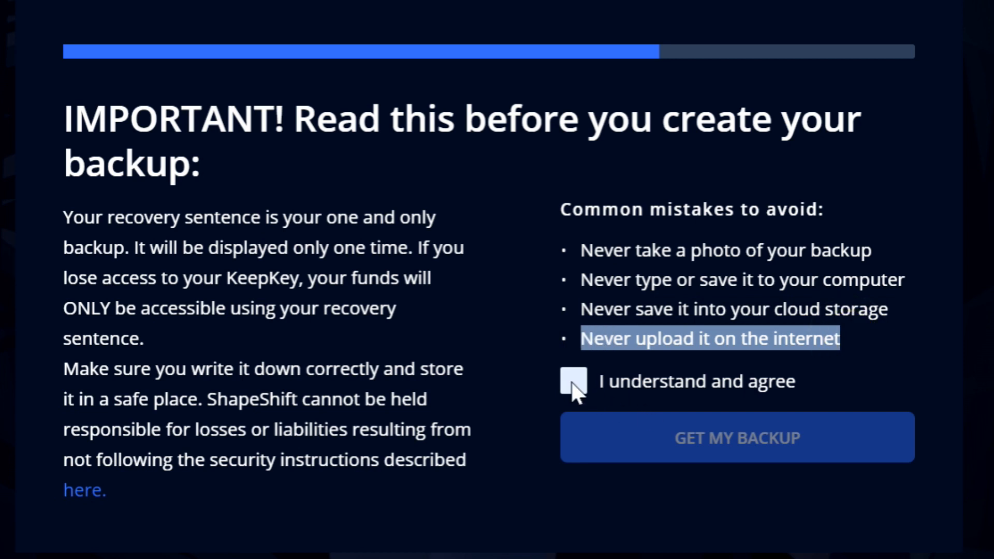
click(573, 381)
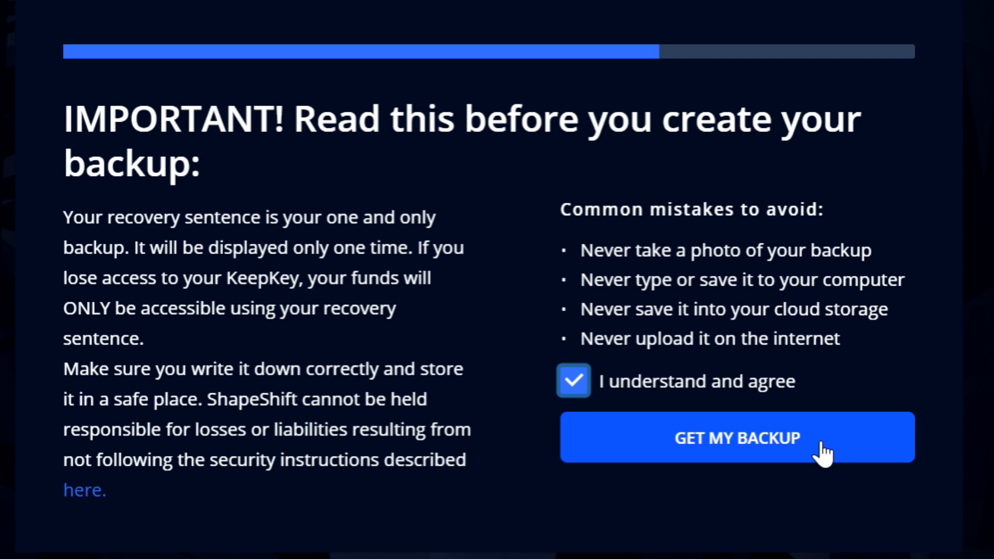
click(737, 437)
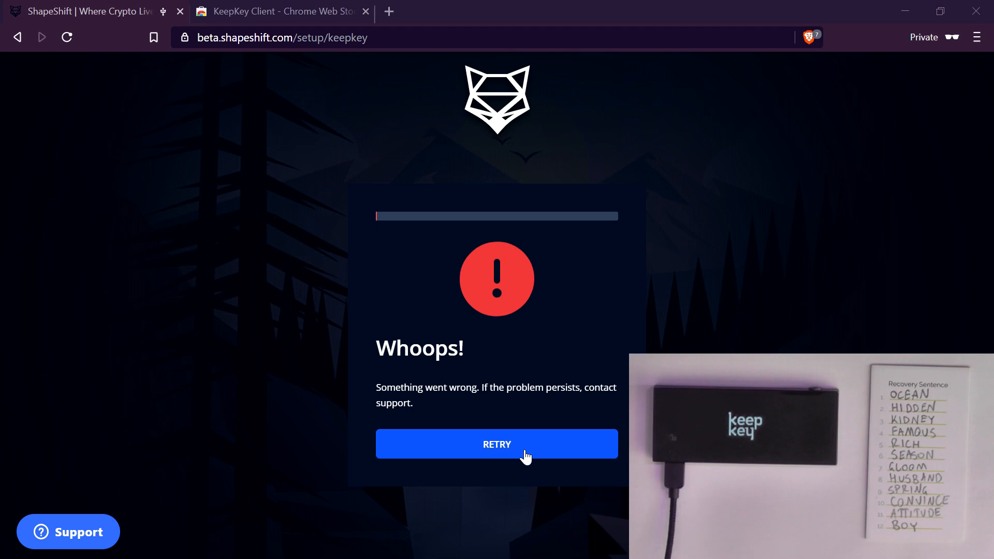
mouse_move(561, 346)
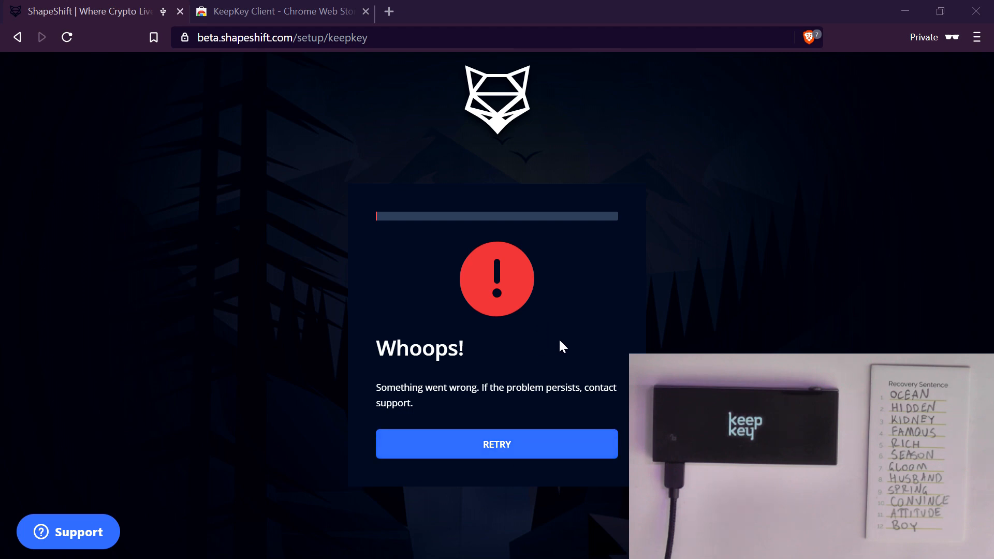
mouse_move(620, 421)
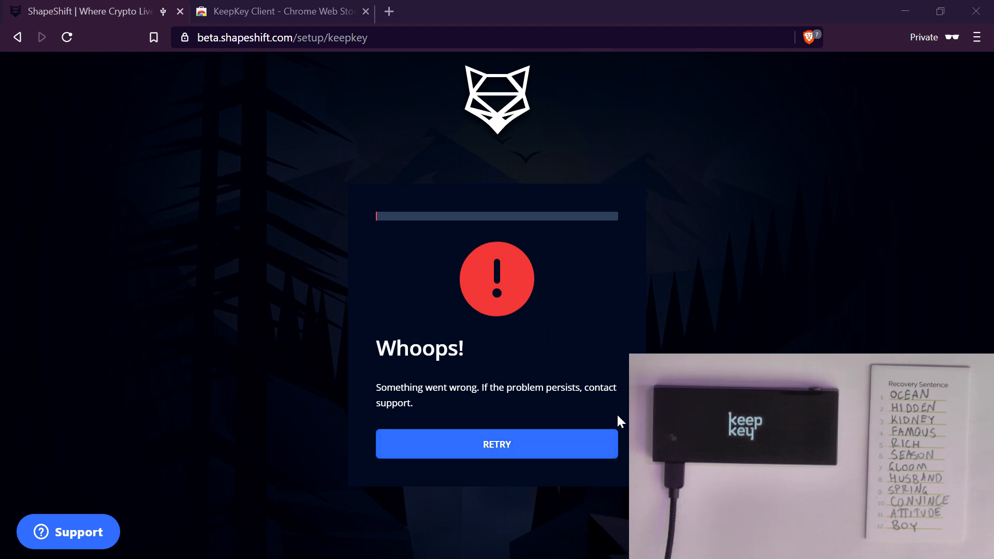
Retry after the error and pair the KeepKey under Hardware Wallet so it shows connected
click(497, 444)
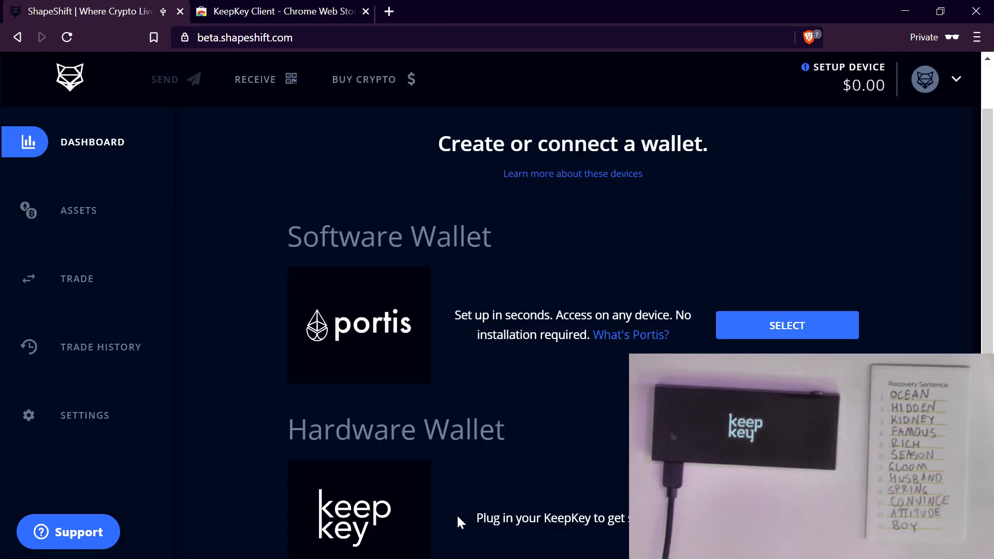
scroll(down, 3)
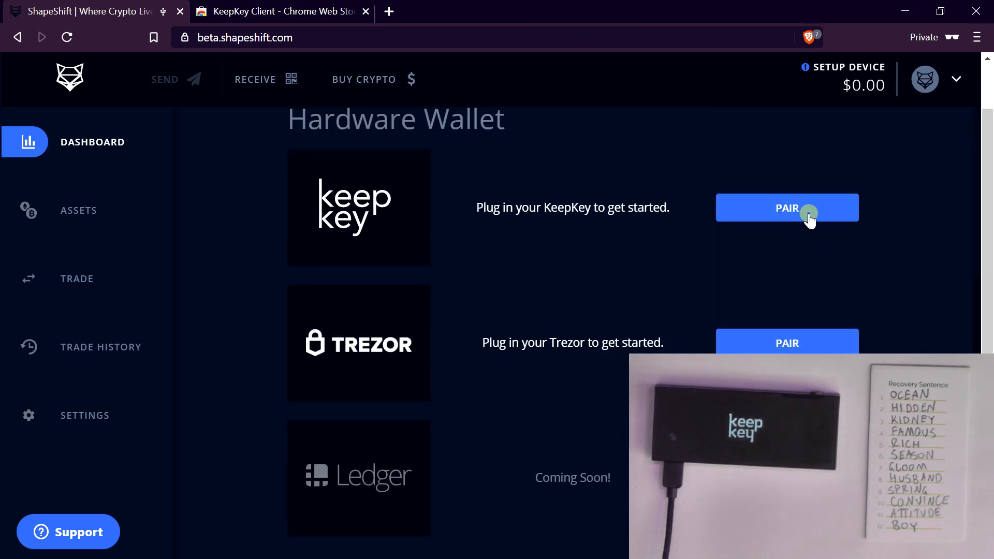
click(804, 210)
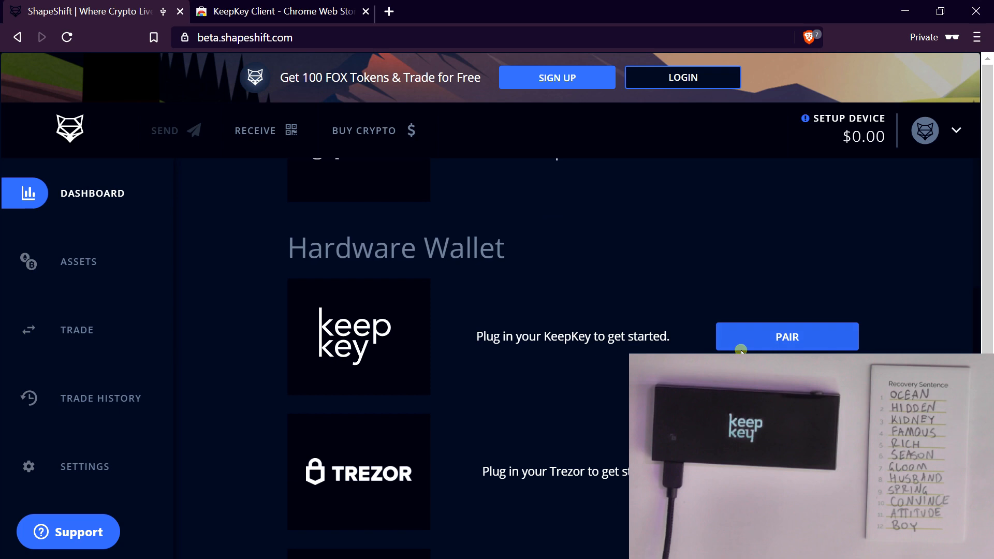
scroll(up, 3)
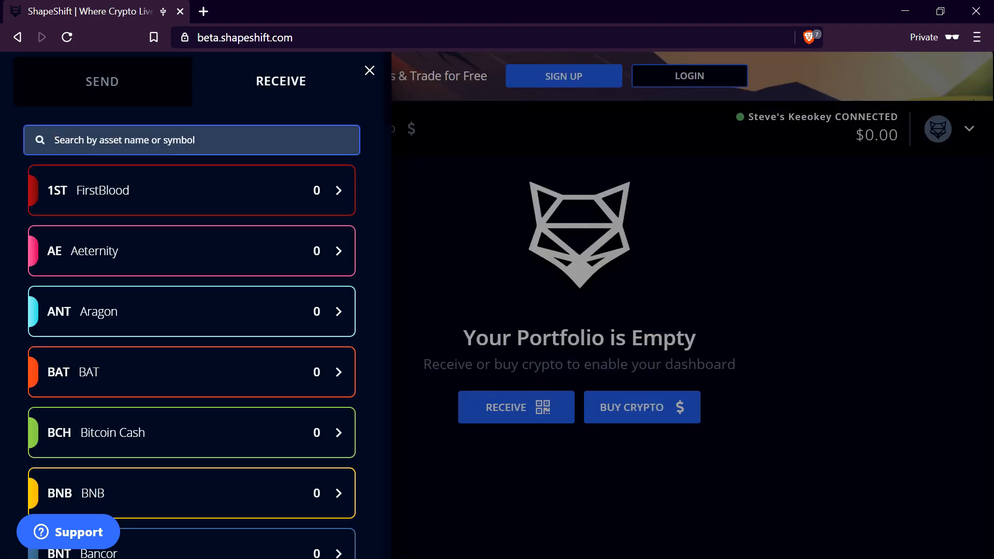
Close the Receive panel and switch to the KeepKey Client Chrome Web Store tab
click(369, 71)
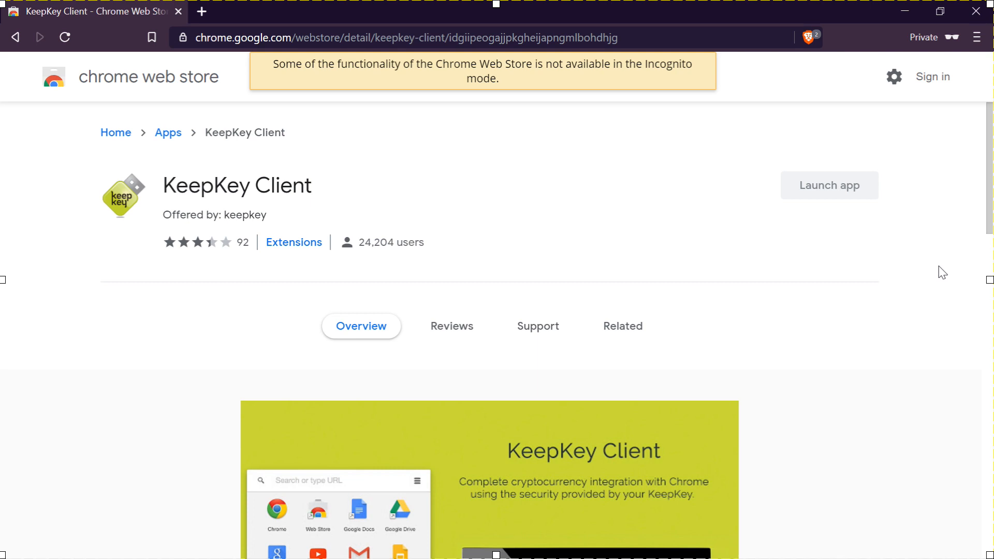
Launch the KeepKey Client app from its Chrome Web Store listing
click(829, 185)
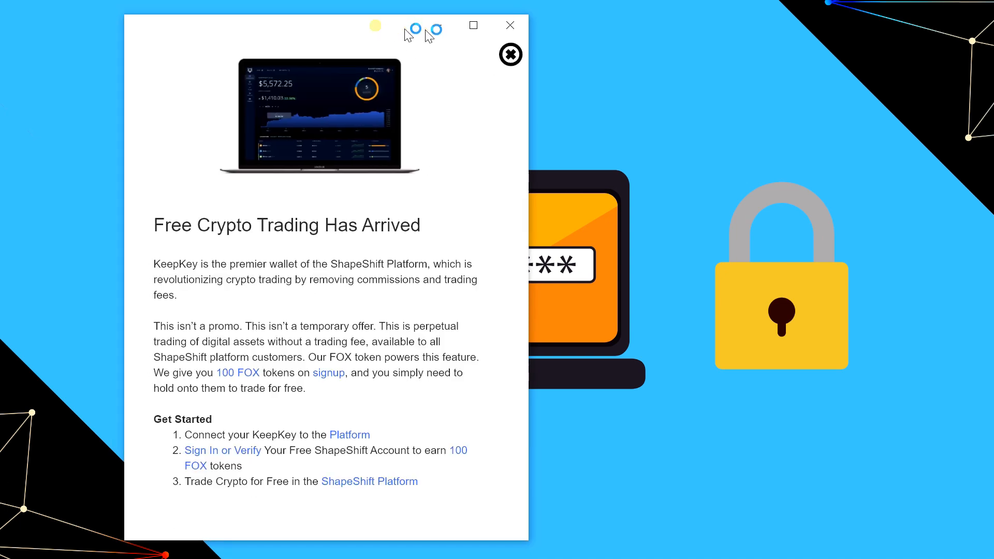
Dismiss the 'Free Crypto Trading Has Arrived' announcement in KeepKey Client
click(510, 53)
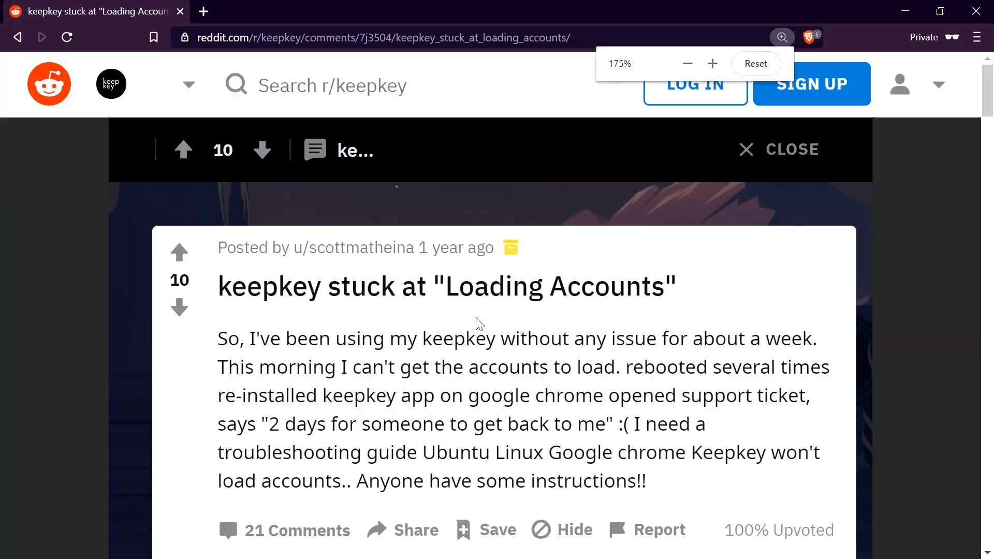
Read down the r/keepkey 'Loading Accounts' thread to the reply advising 'Use a VPN.'
scroll(down, 3)
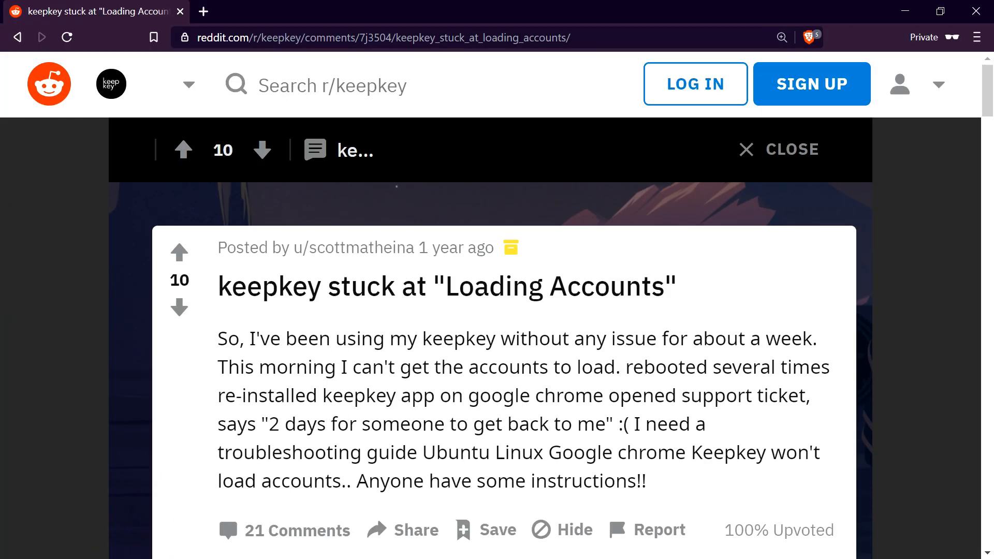
scroll(down, 3)
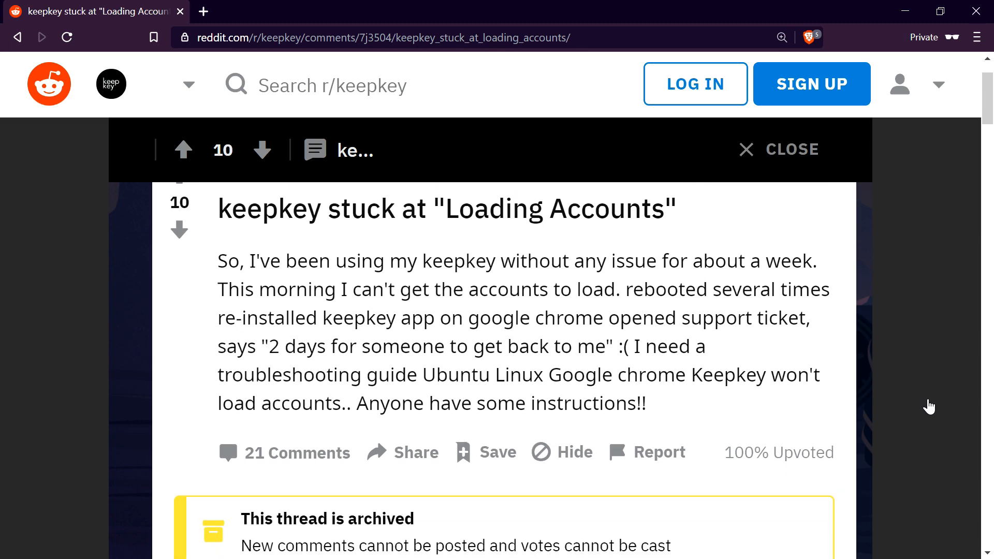
scroll(down, 3)
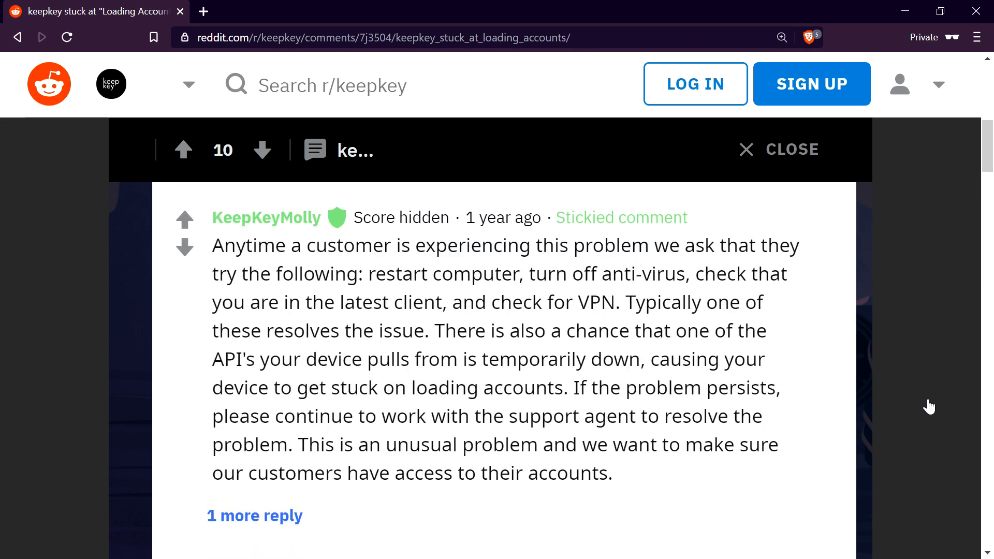
scroll(down, 3)
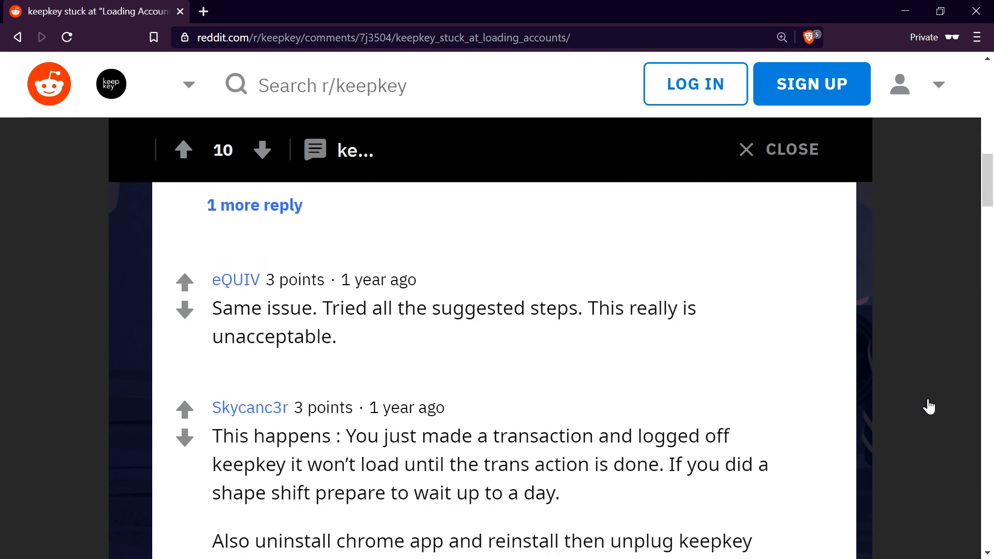
scroll(down, 3)
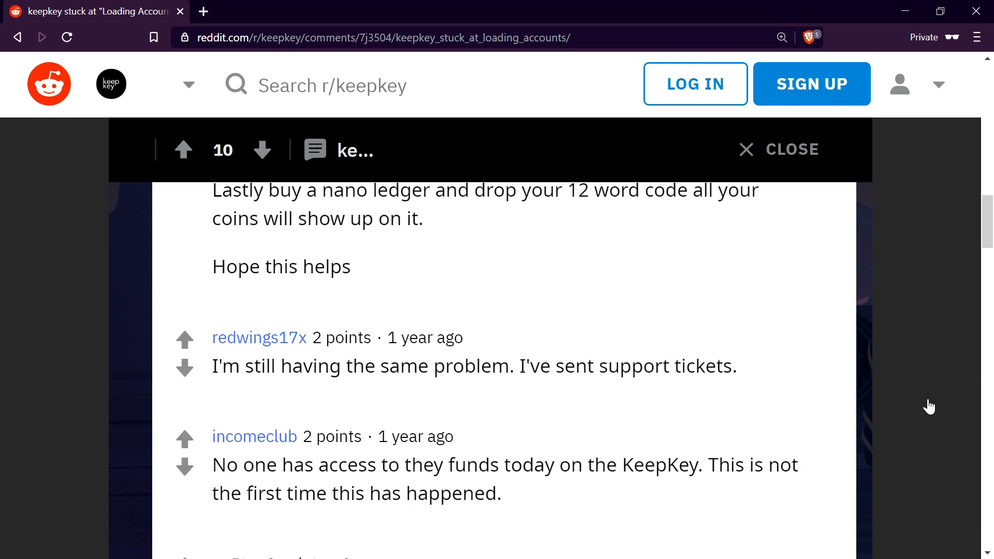
scroll(down, 3)
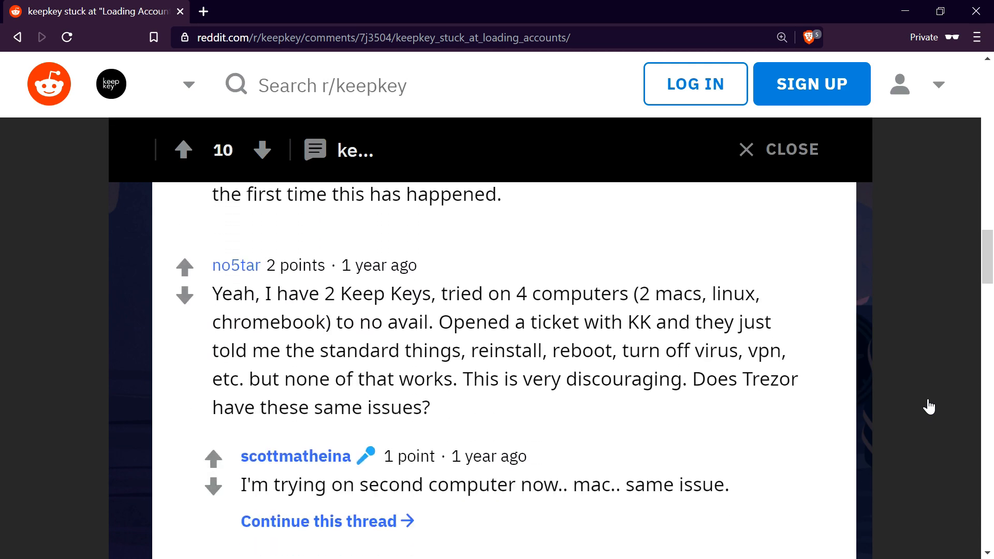
scroll(down, 3)
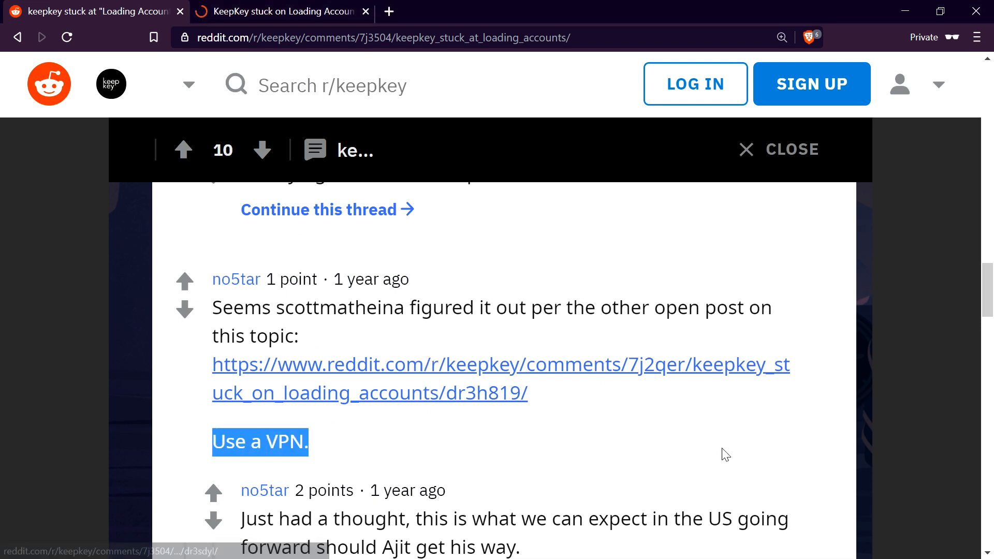
scroll(down, 3)
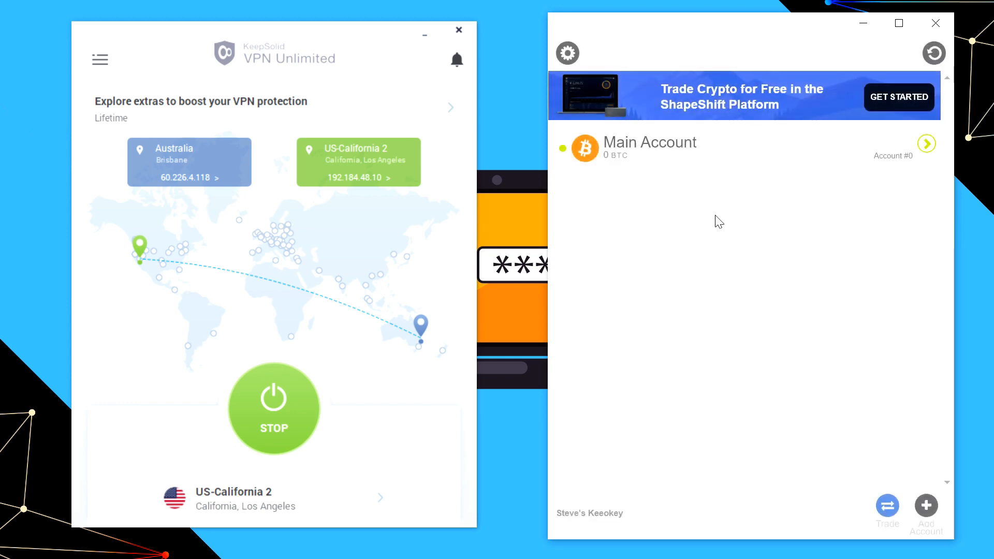
mouse_move(768, 246)
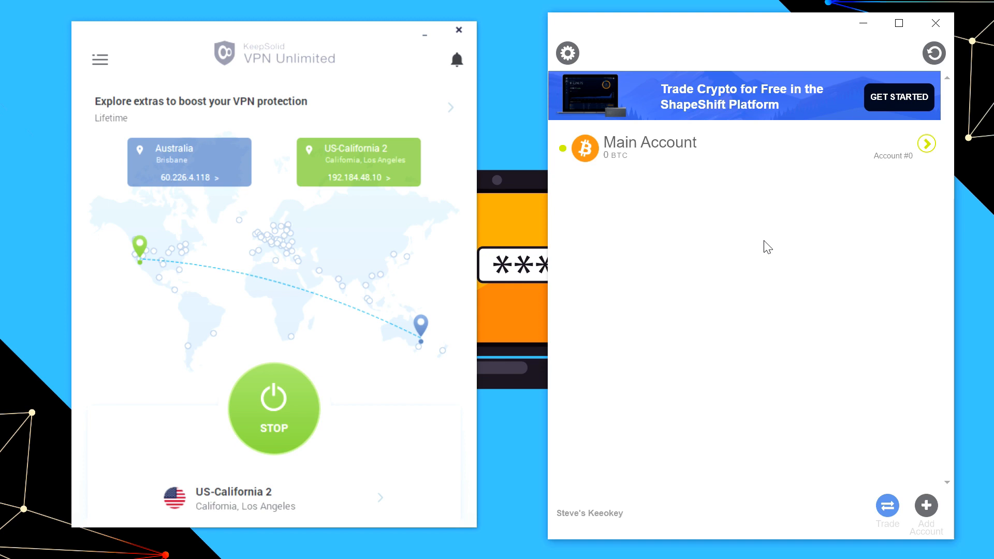
mouse_move(697, 284)
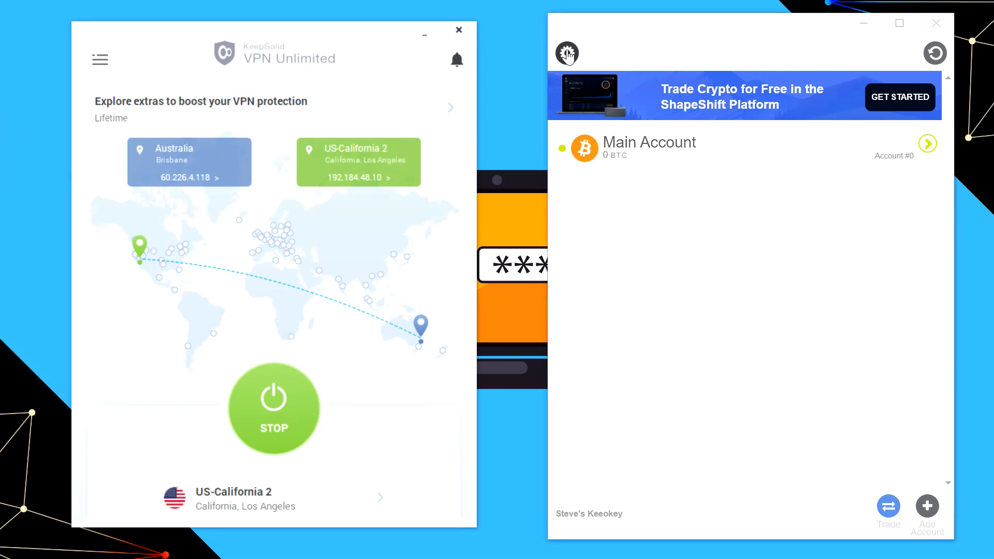
Start Test Recovery Sentence from KeepKey Client settings so it asks for the PIN
click(567, 54)
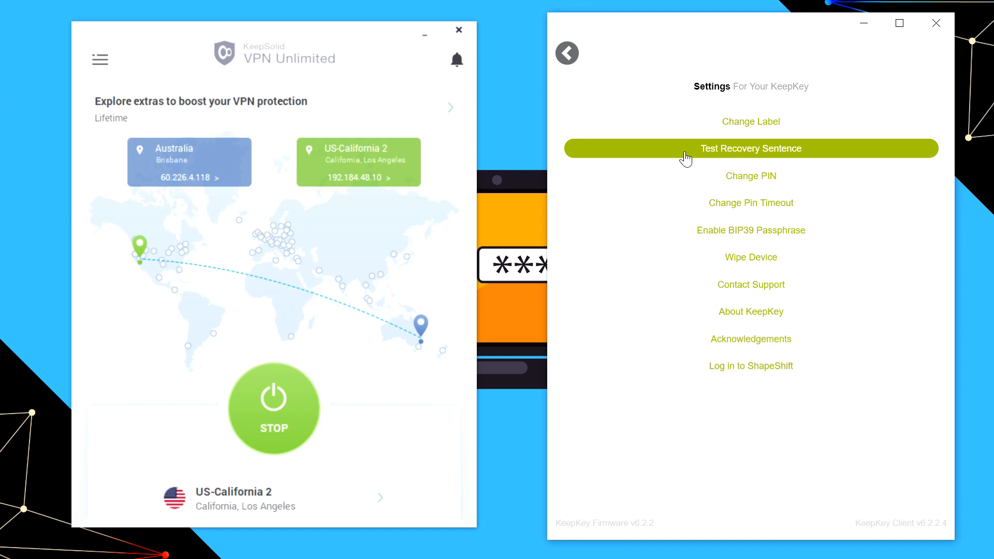
mouse_move(826, 156)
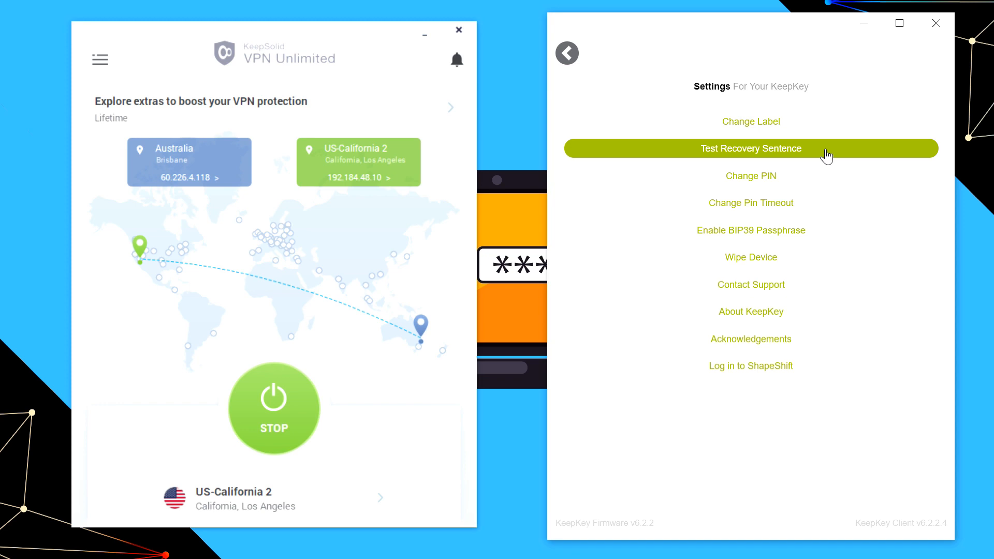
mouse_move(822, 157)
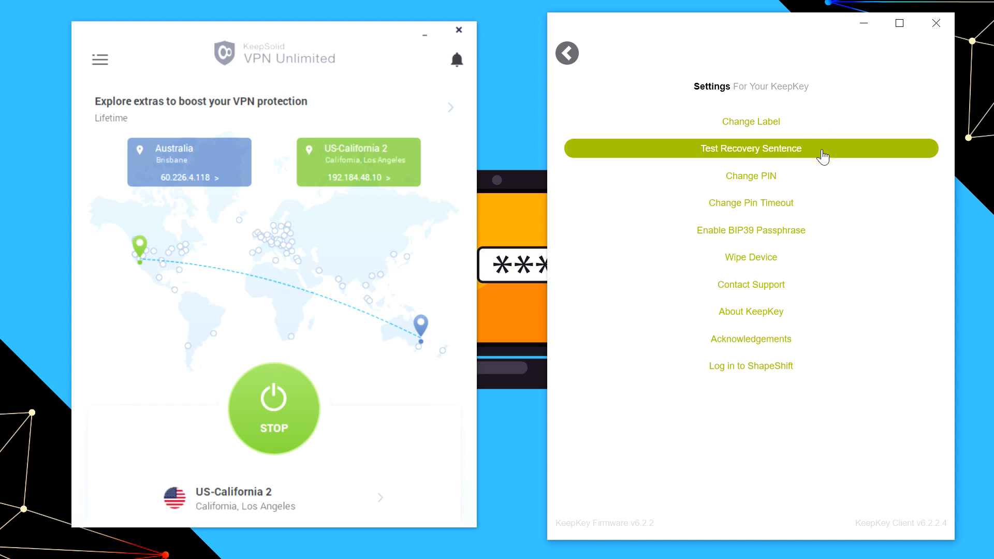
click(750, 149)
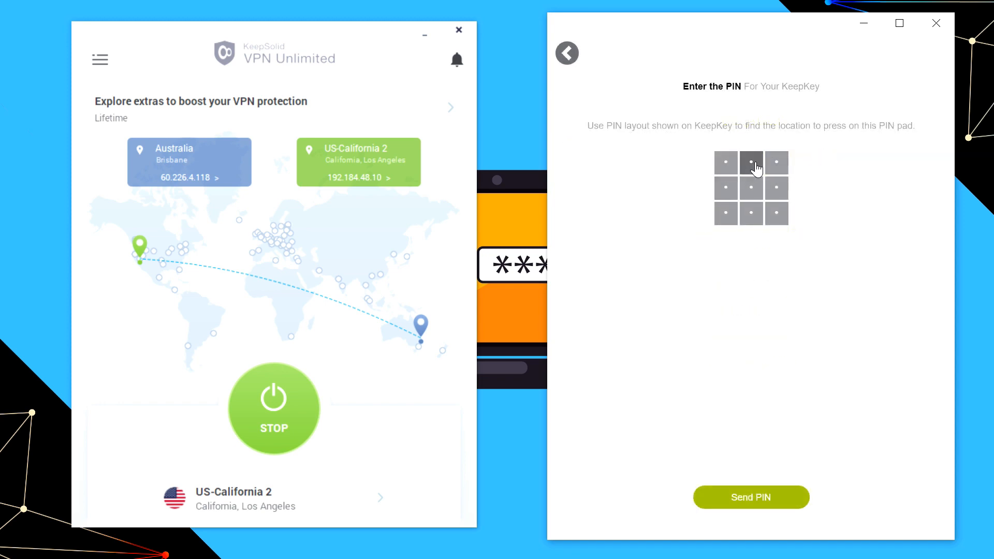
Enter PIN digits on the scrambled pad matching the KeepKey display layout
click(725, 188)
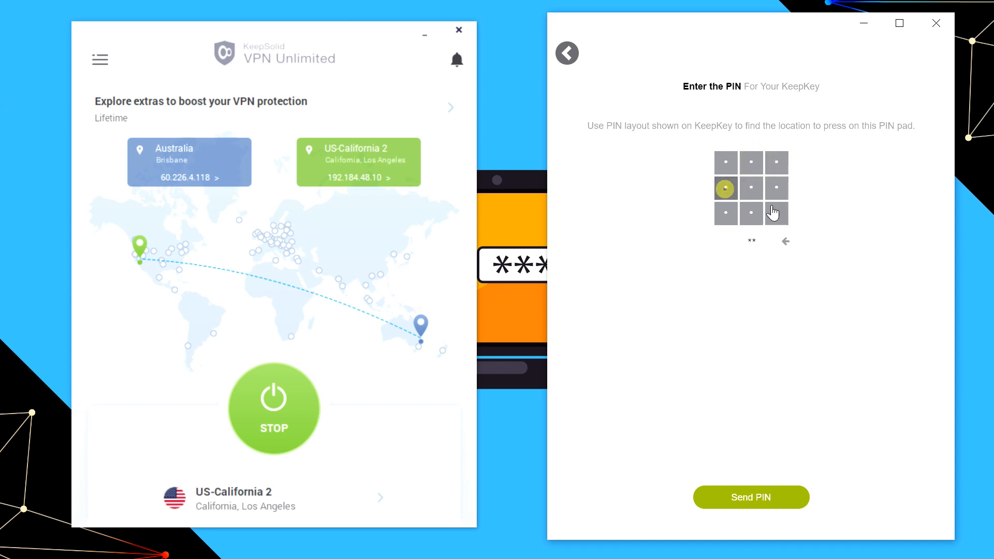
click(751, 187)
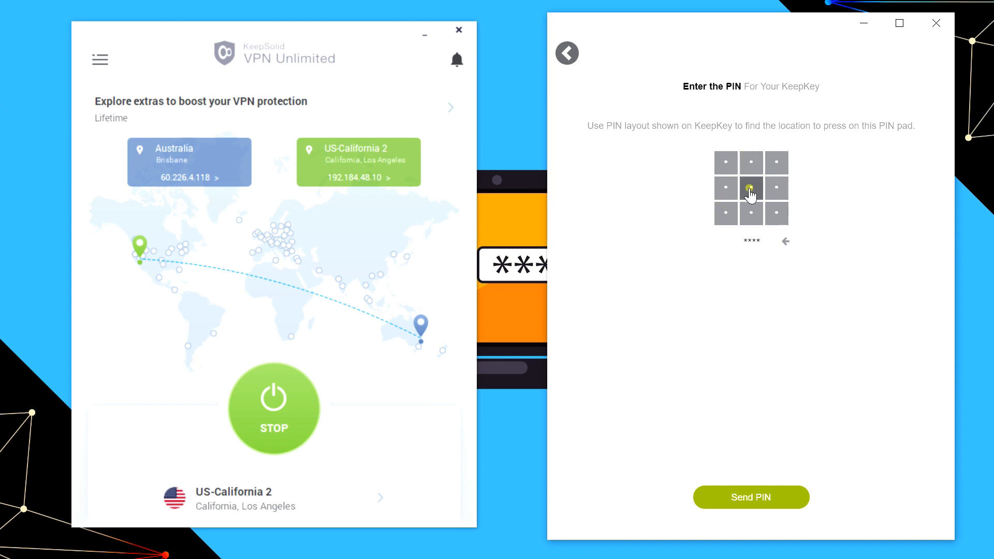